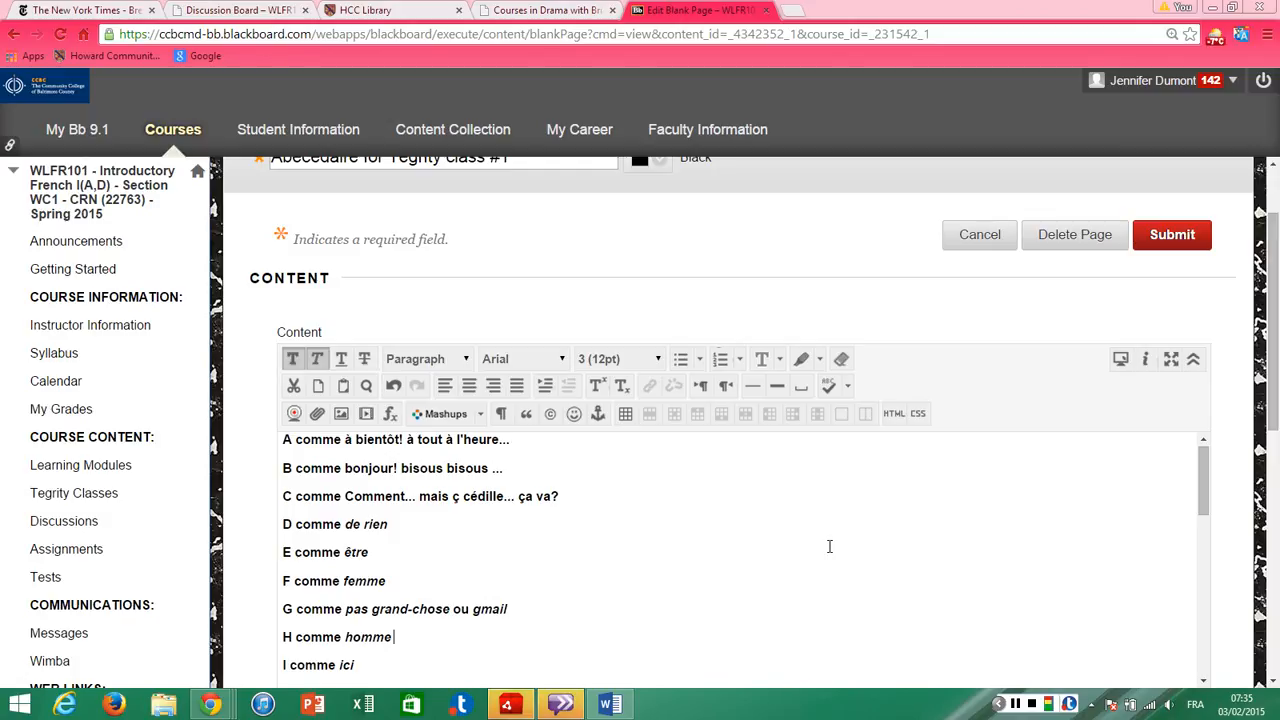
{"action": "mouse_move", "coordinate": [1168, 654]}
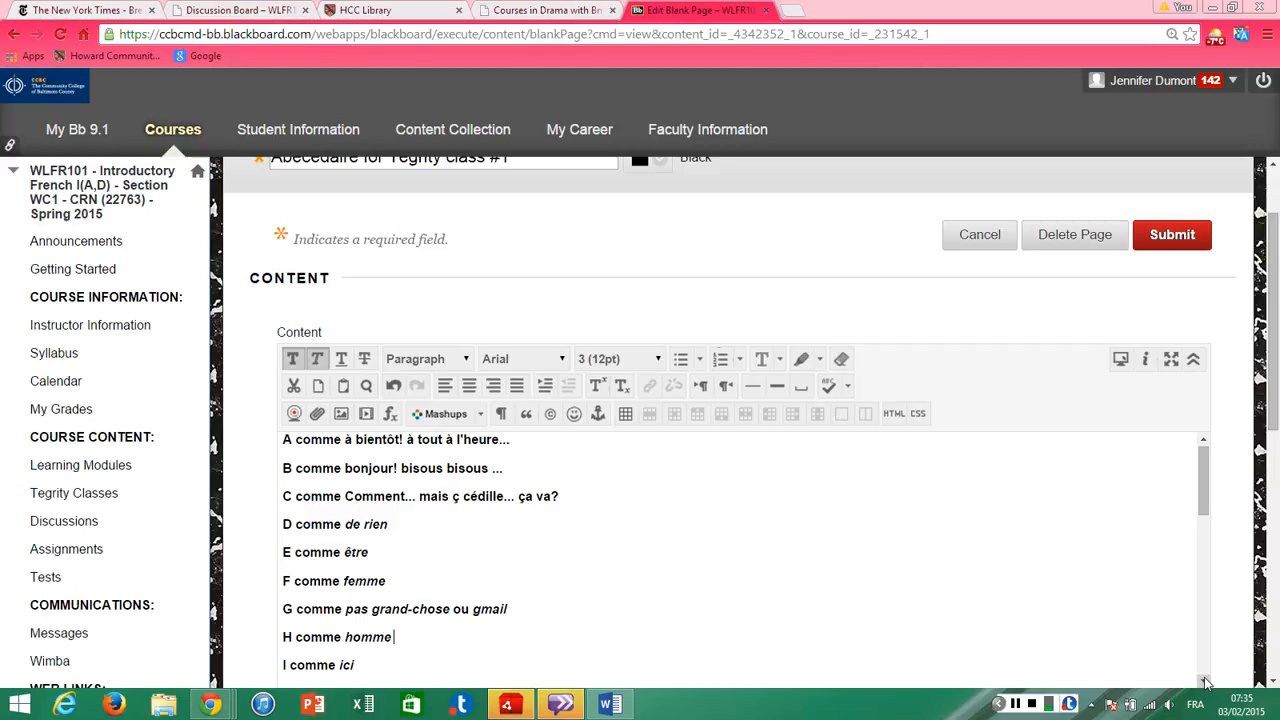
{"action": "scroll", "scroll_direction": "down", "scroll_amount": 3}
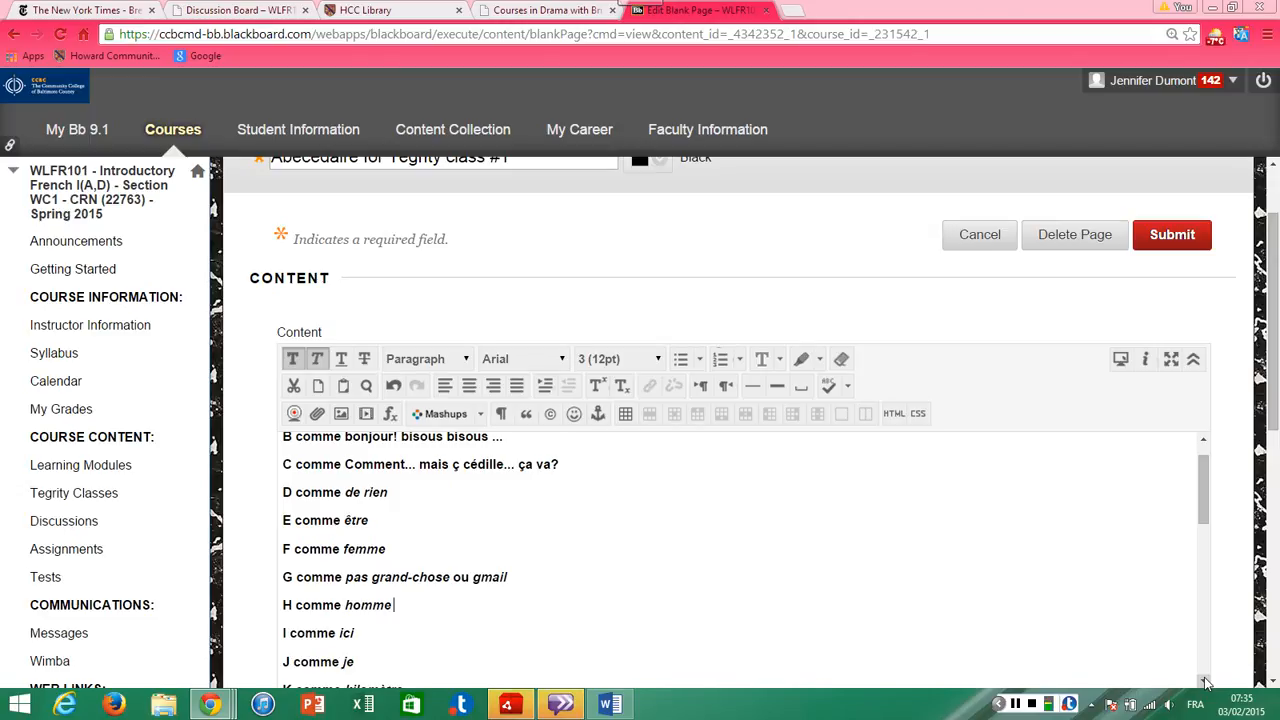
{"action": "scroll", "scroll_direction": "down", "scroll_amount": 3}
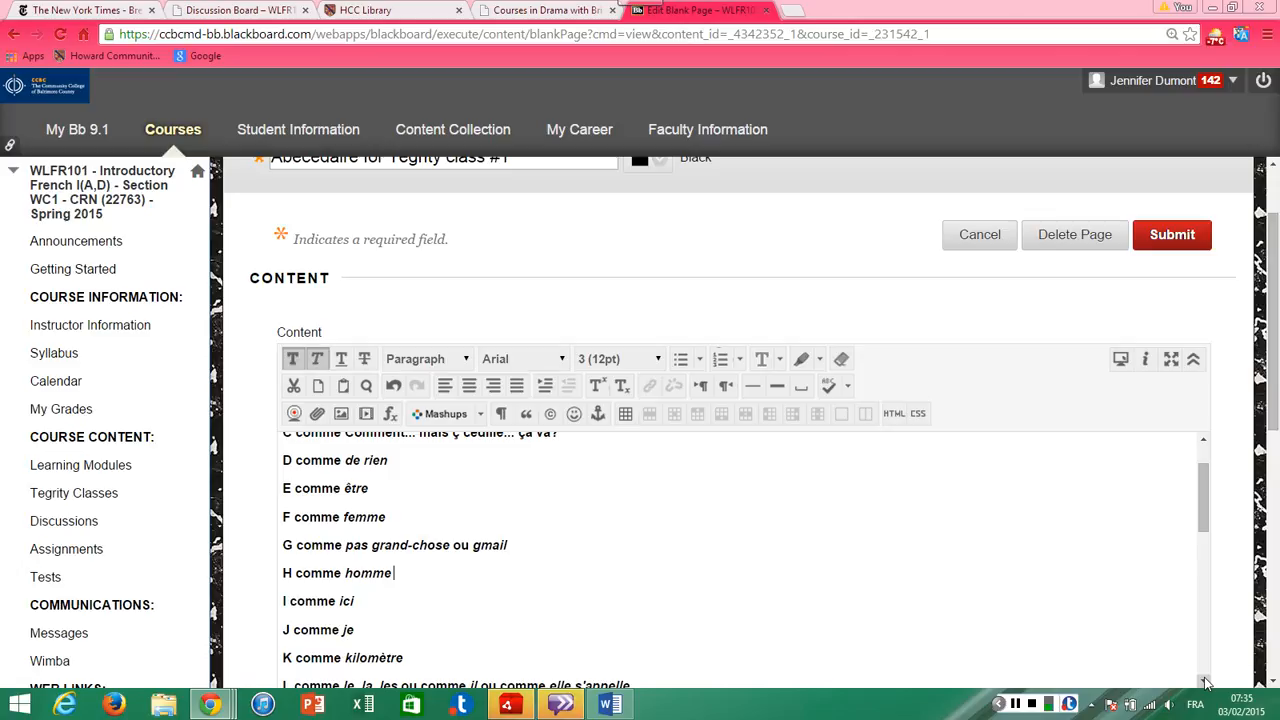
{"action": "scroll", "scroll_direction": "down", "scroll_amount": 3}
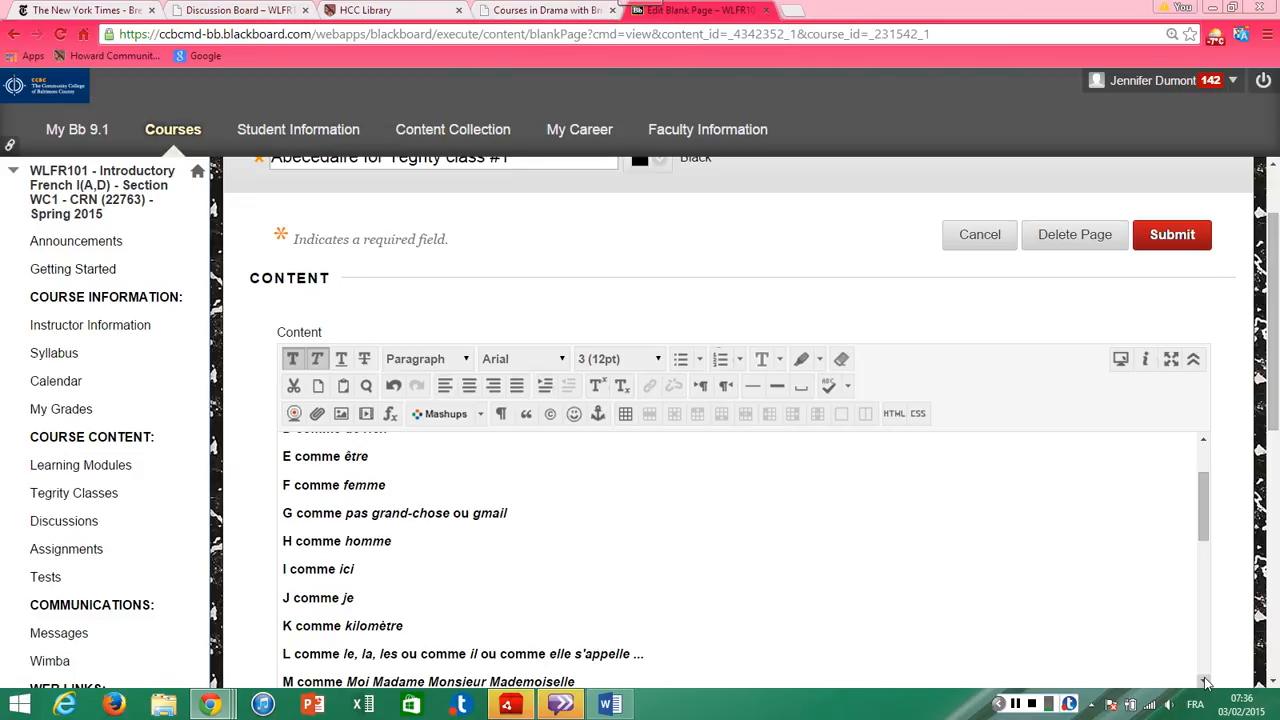
{"action": "scroll", "scroll_direction": "down", "scroll_amount": 3}
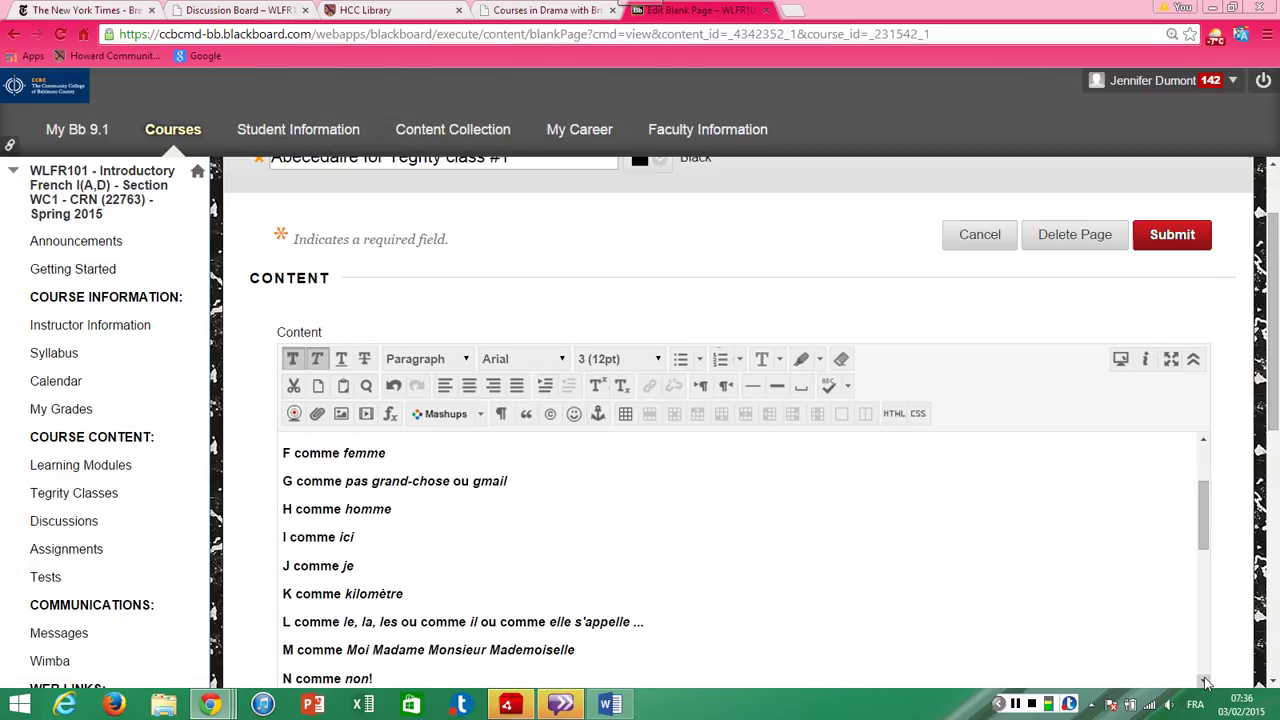
{"action": "scroll", "scroll_direction": "down", "scroll_amount": 3}
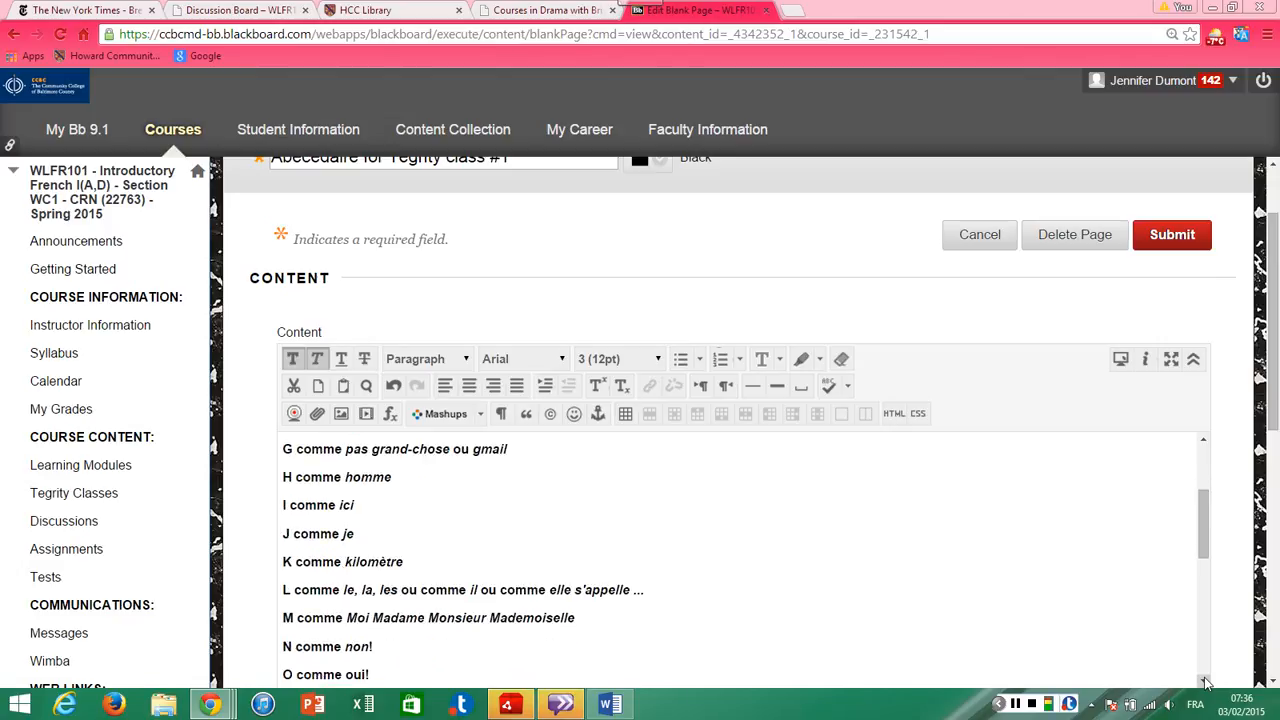
{"action": "scroll", "scroll_direction": "down", "scroll_amount": 3}
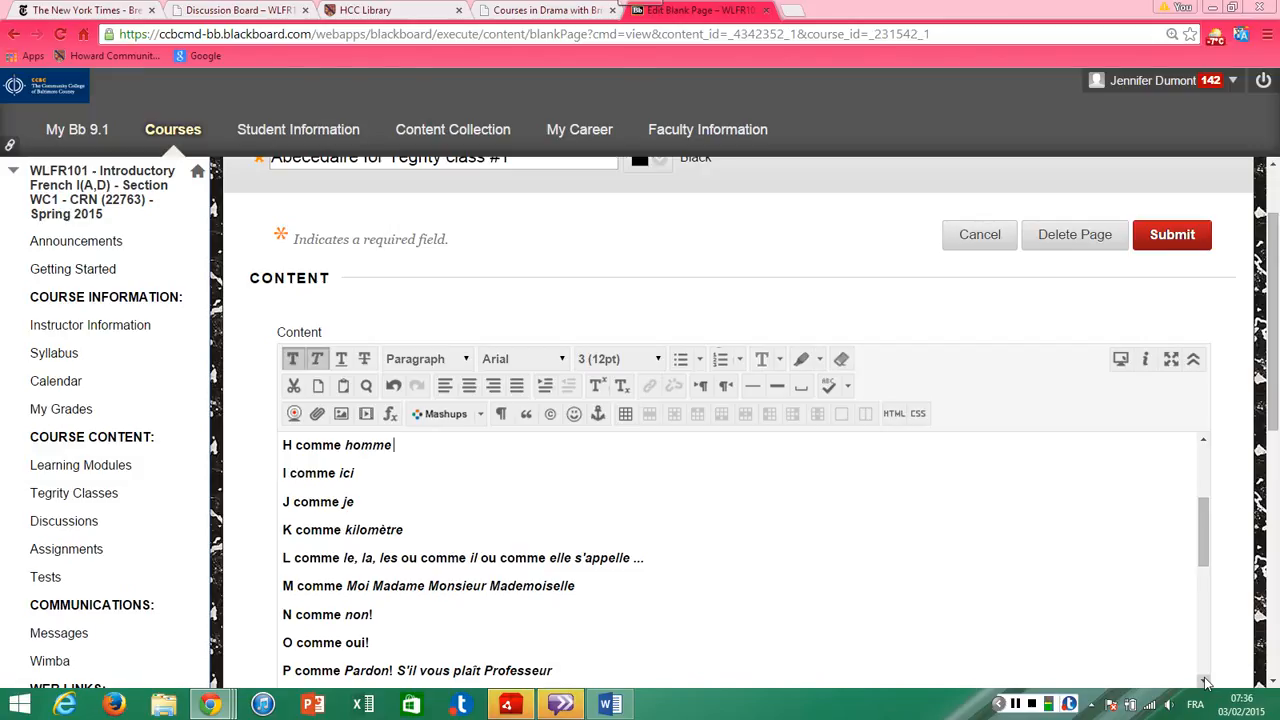
{"action": "scroll", "scroll_direction": "down", "scroll_amount": 3}
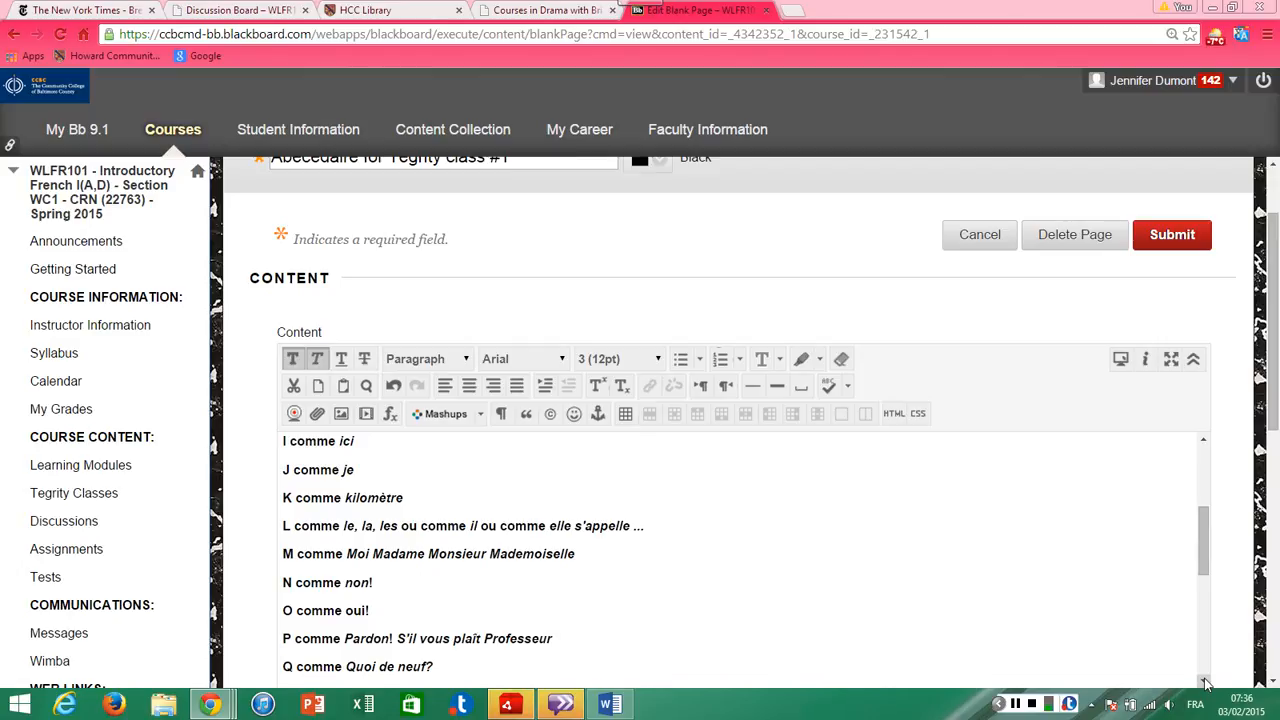
{"action": "scroll", "scroll_direction": "down", "scroll_amount": 3}
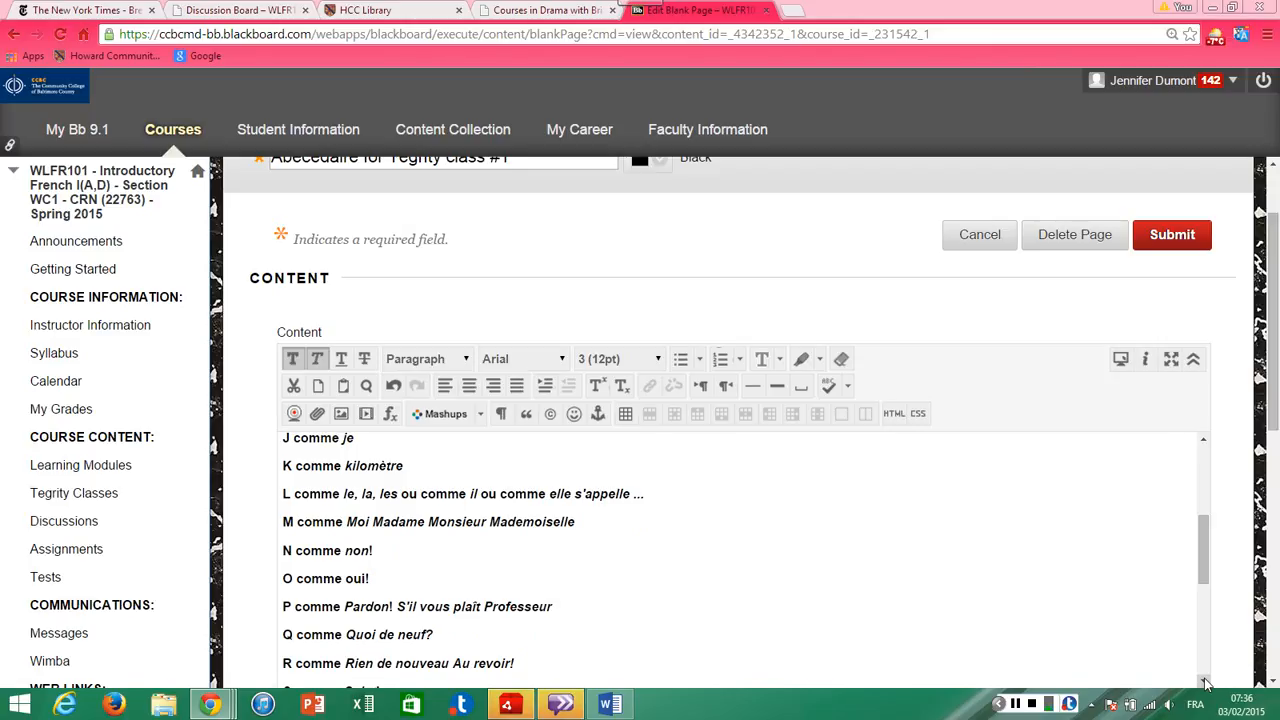
{"action": "scroll", "scroll_direction": "down", "scroll_amount": 3}
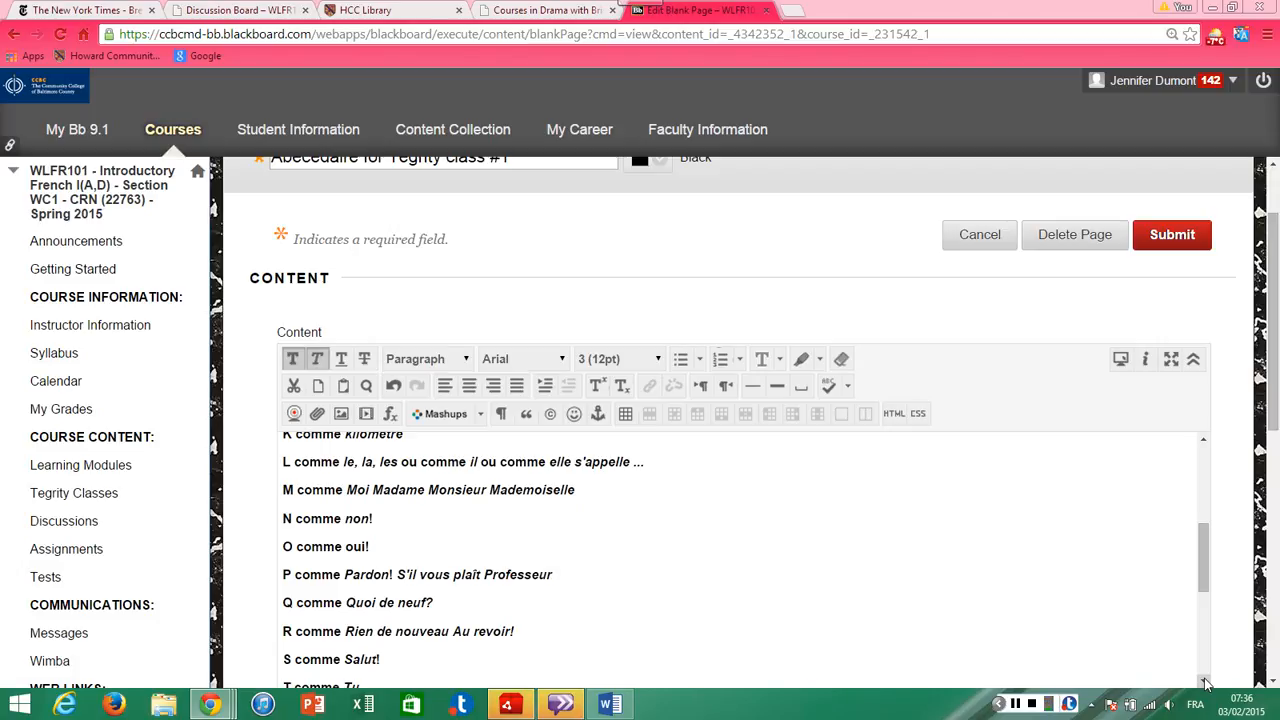
{"action": "scroll", "scroll_direction": "down", "scroll_amount": 3}
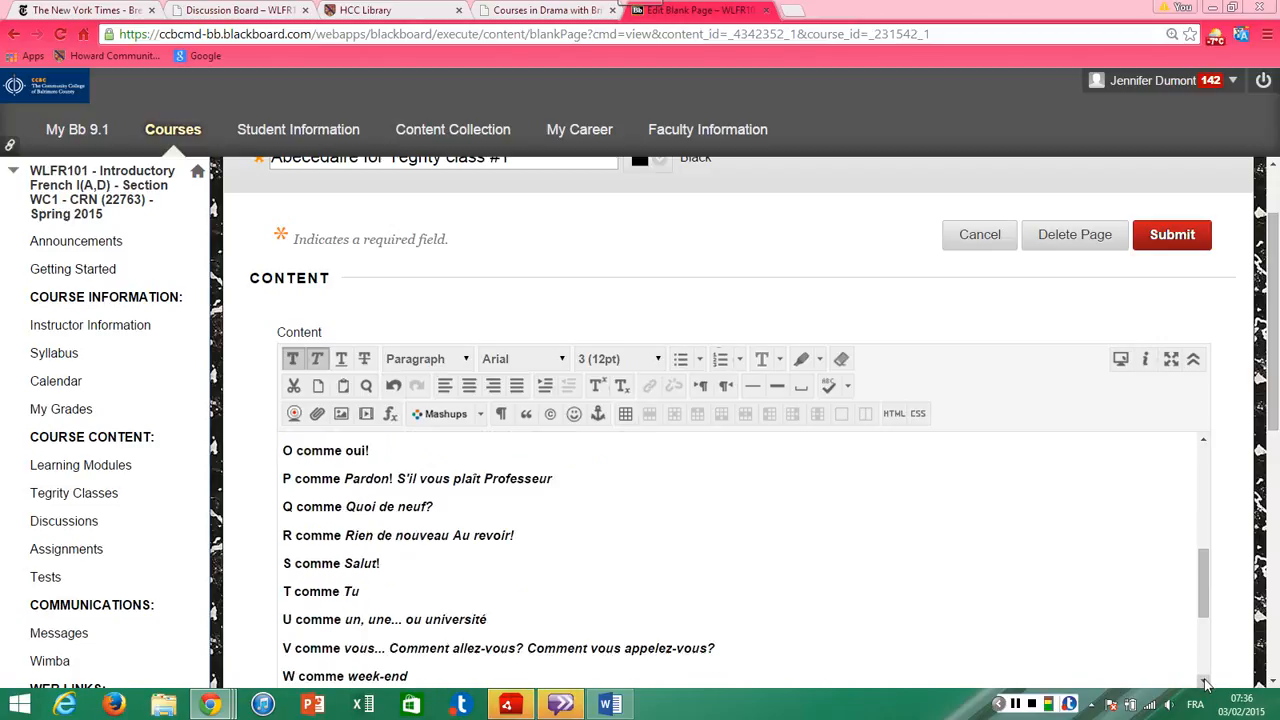
{"action": "scroll", "scroll_direction": "down", "scroll_amount": 3}
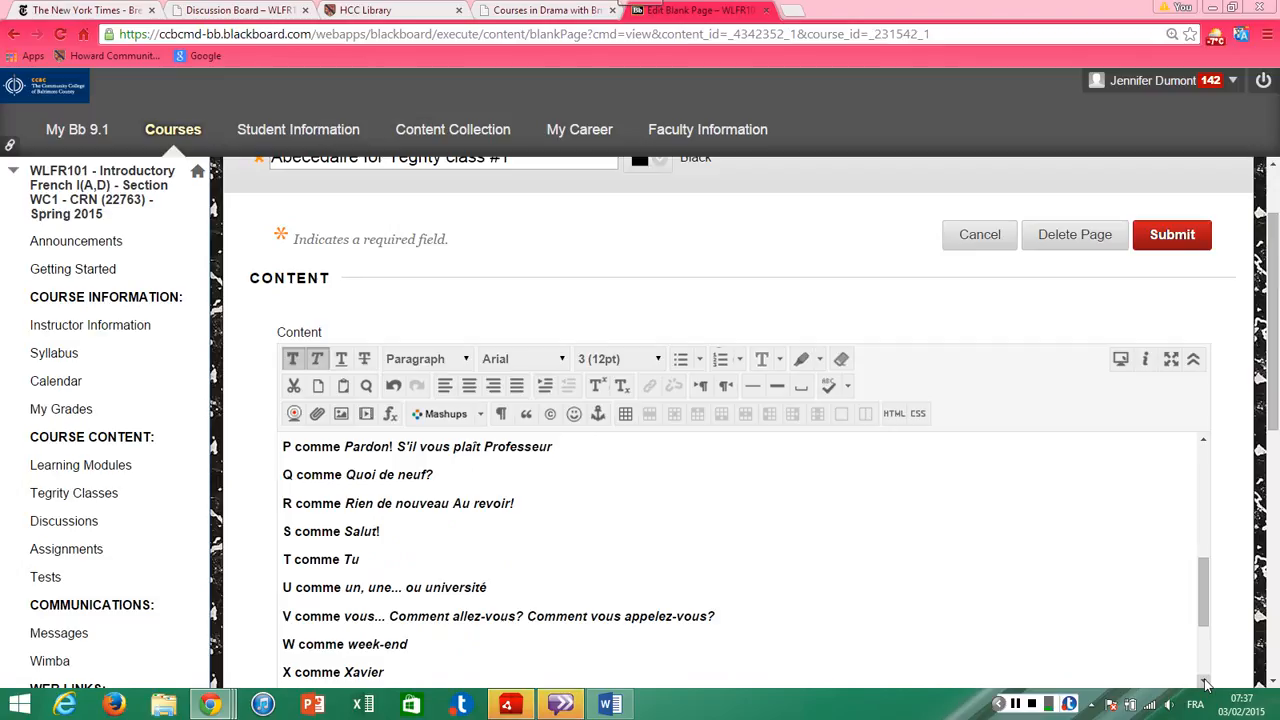
{"action": "scroll", "scroll_direction": "down", "scroll_amount": 3}
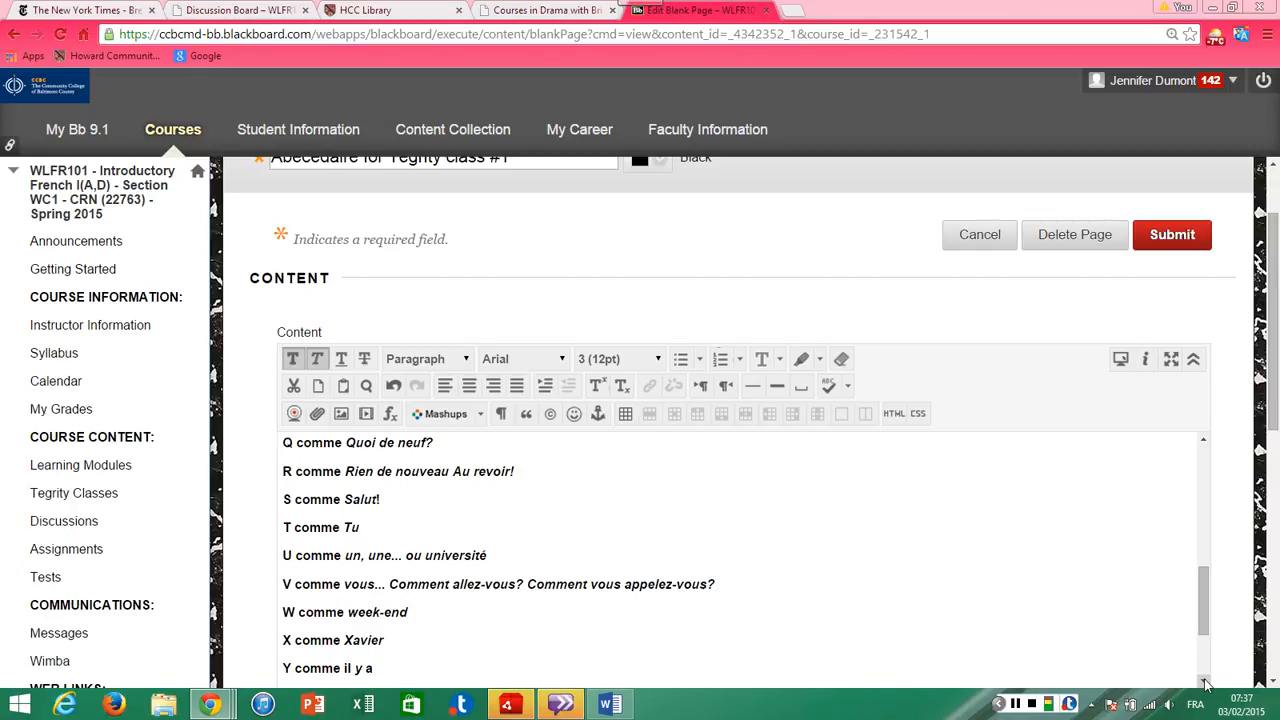
{"action": "scroll", "scroll_direction": "down", "scroll_amount": 3}
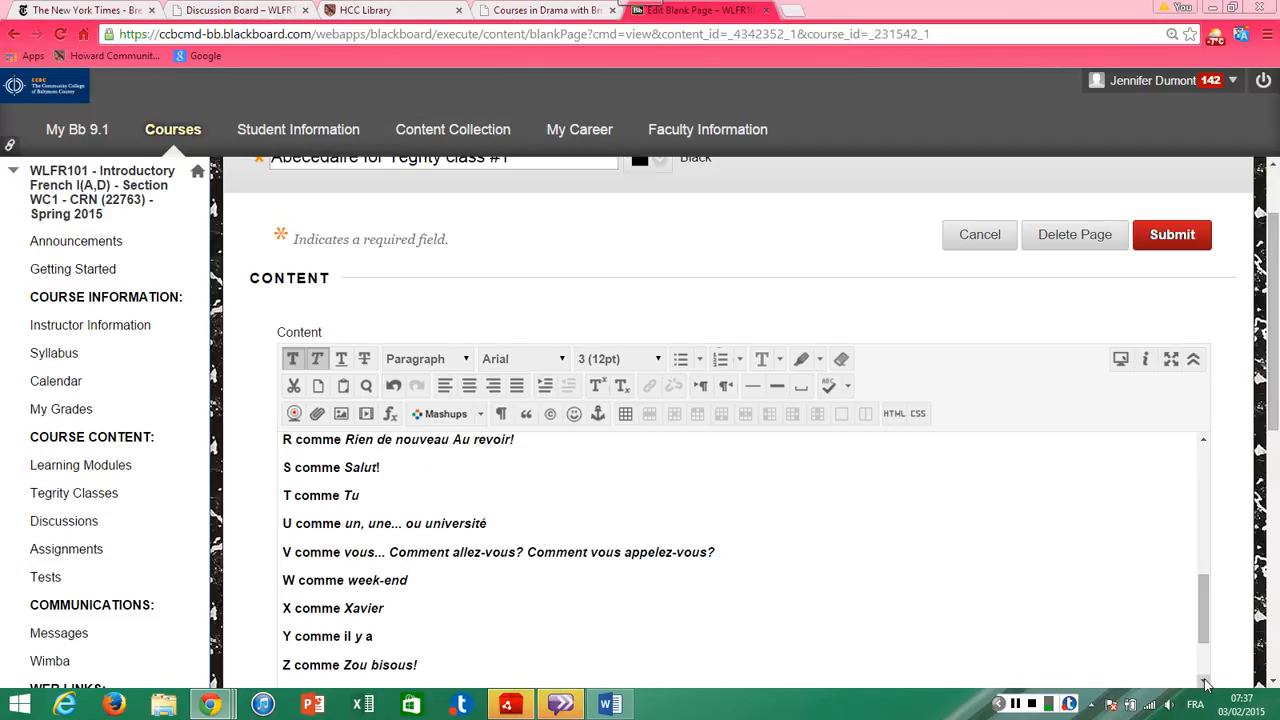
{"action": "scroll", "scroll_direction": "down", "scroll_amount": 3}
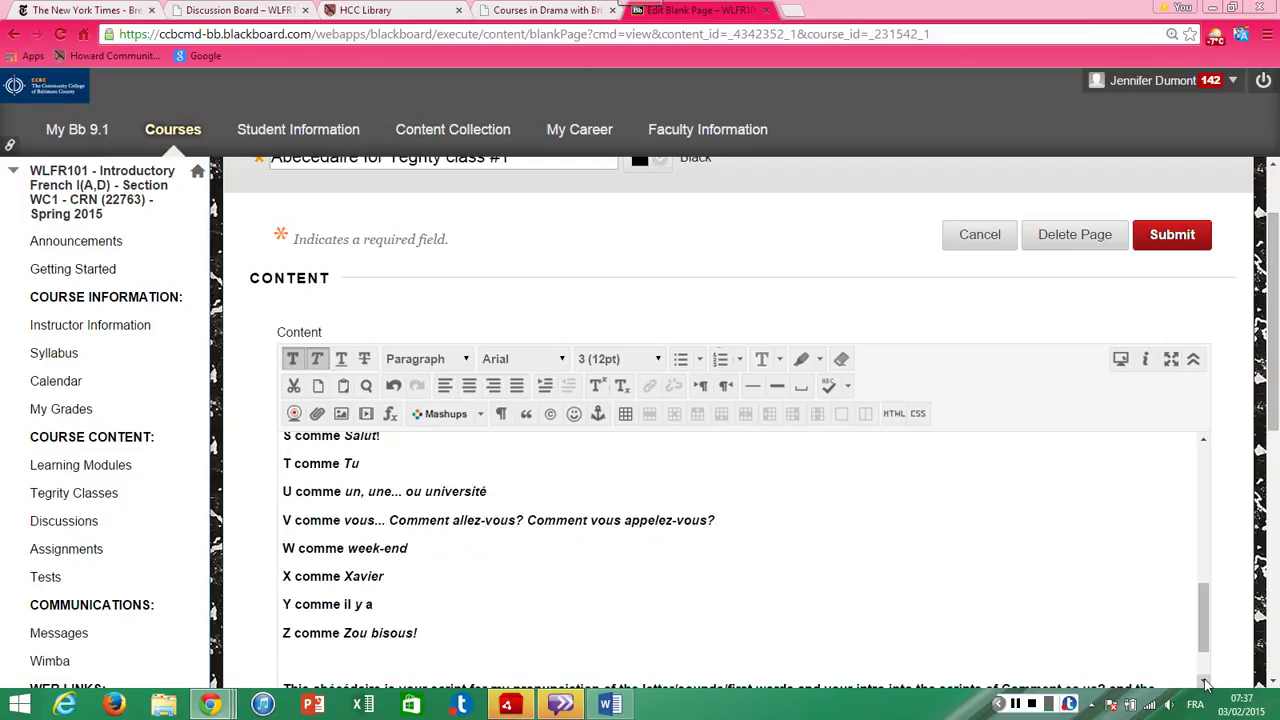
{"action": "scroll", "scroll_direction": "down", "scroll_amount": 3}
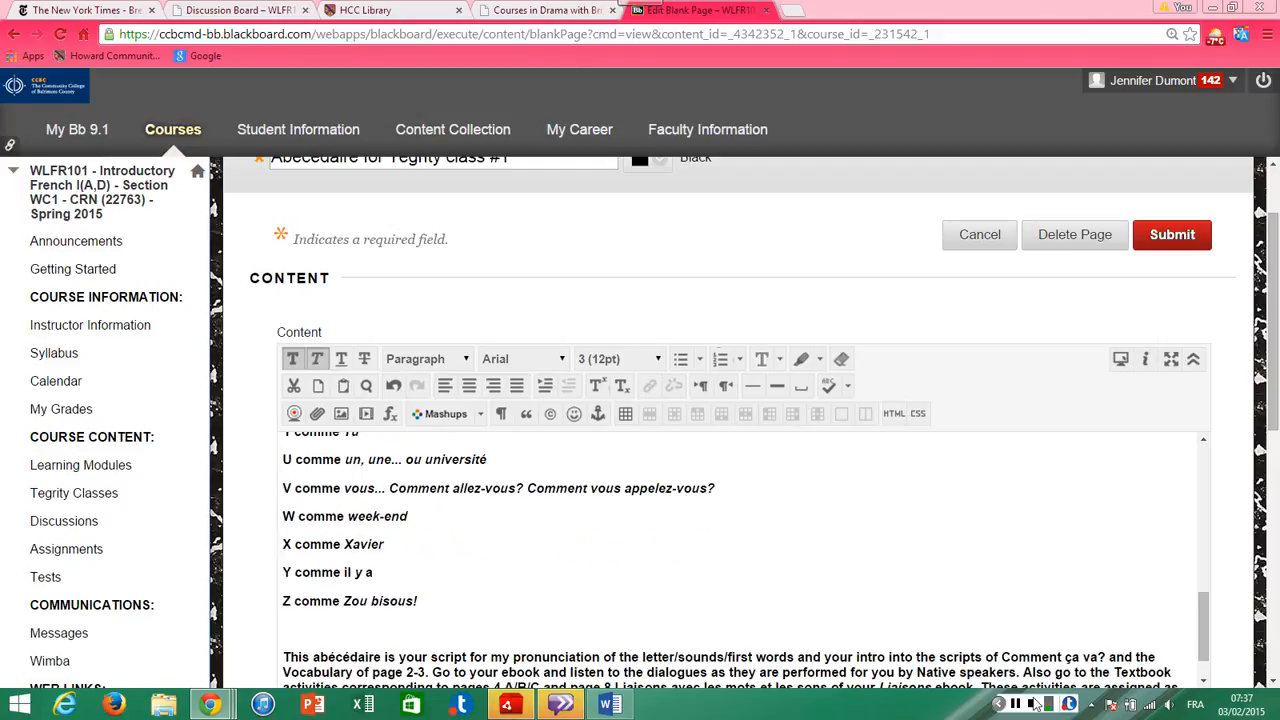
{"action": "mouse_move", "coordinate": [1034, 704]}
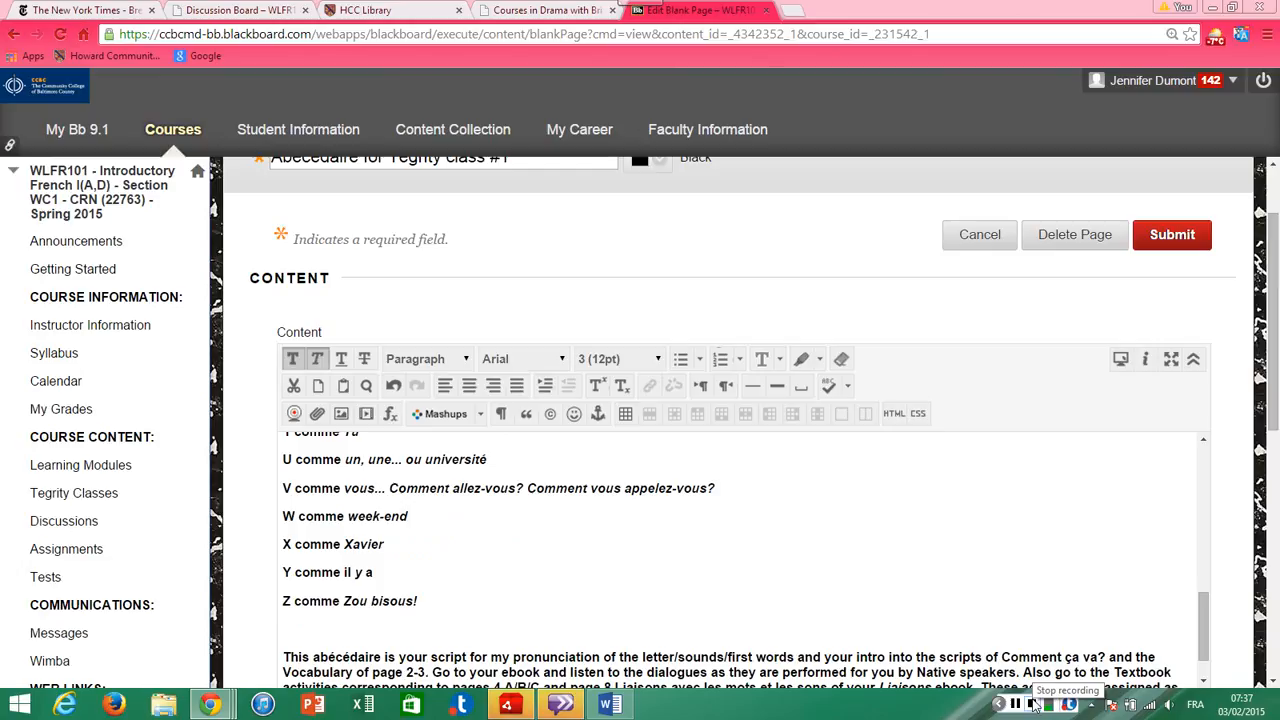